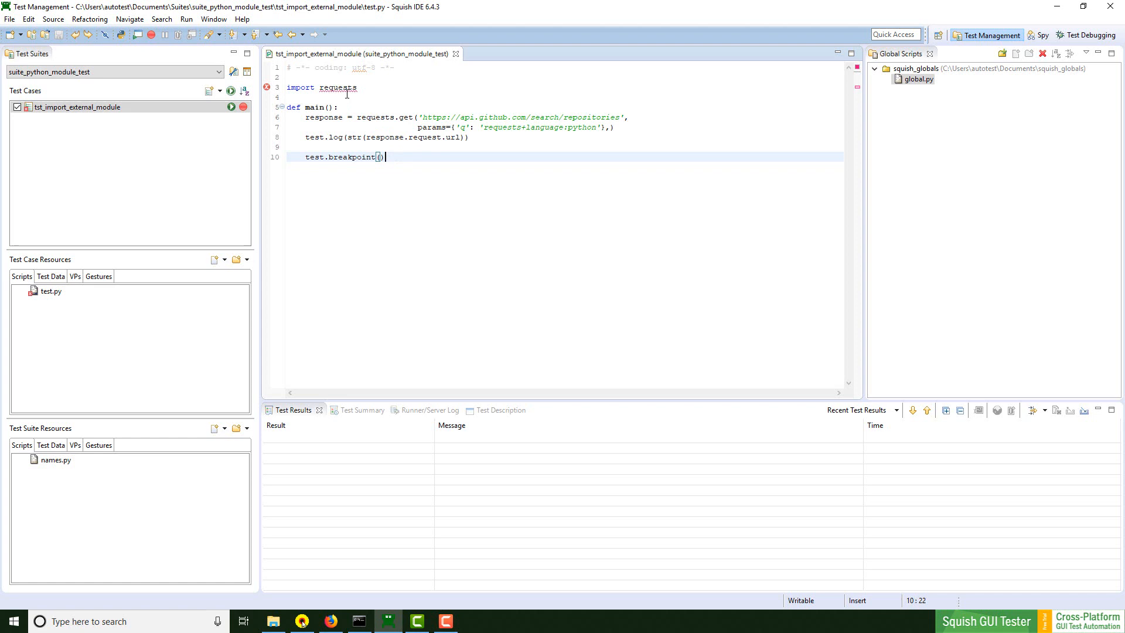
pyautogui.moveTo(338, 88)
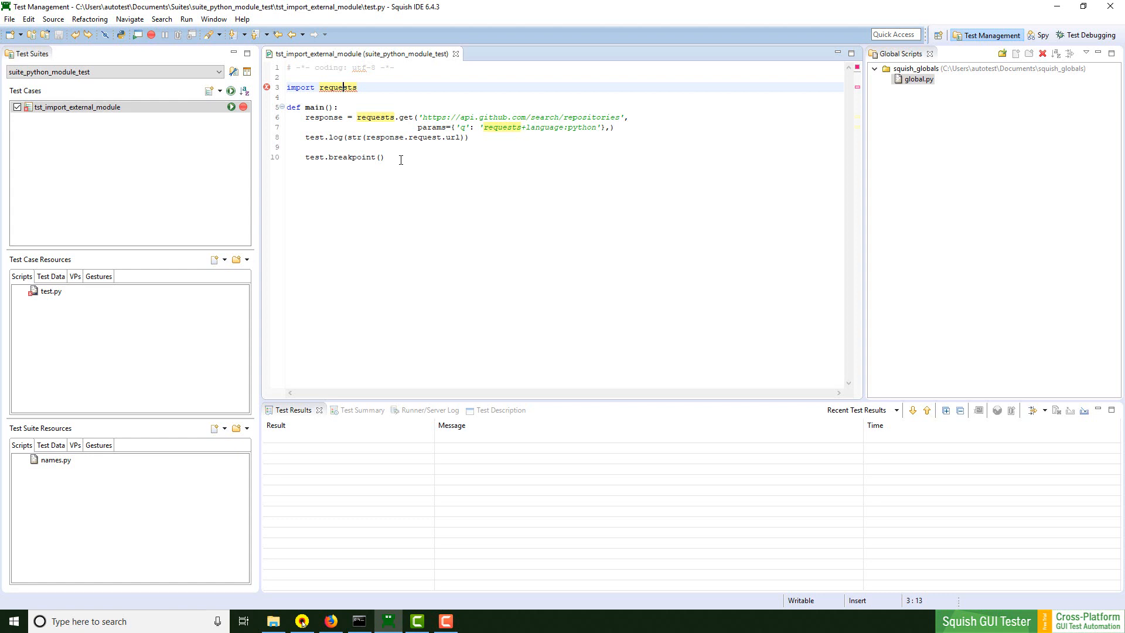
pyautogui.moveTo(391, 156)
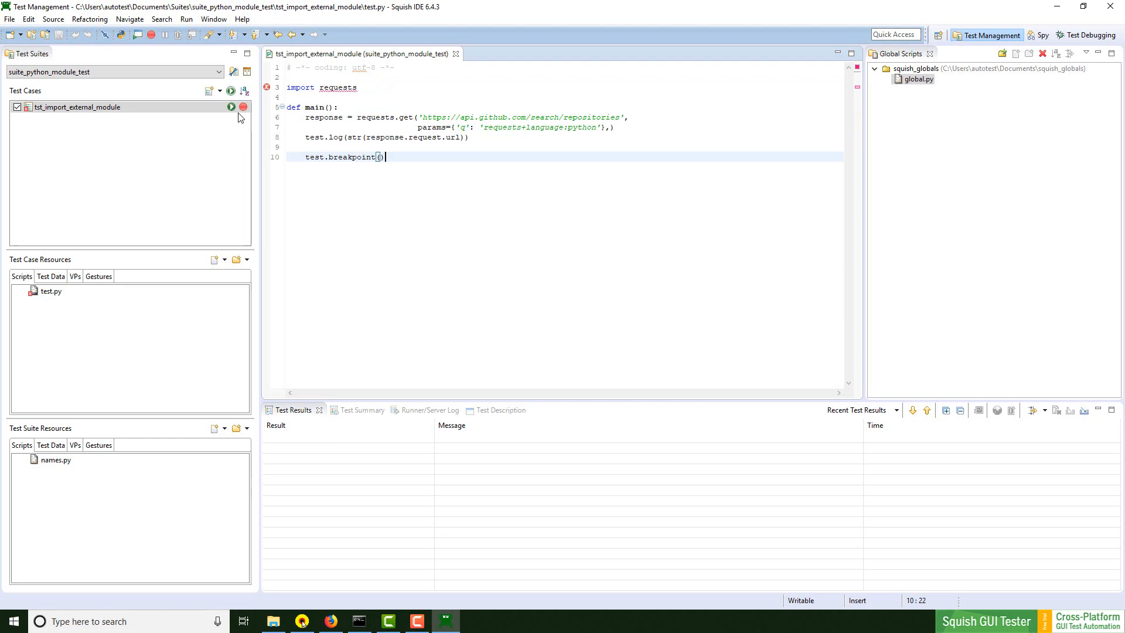
# Step: Run tst_import_external_module and read the Fatal 'ImportError: No module named requests' in Test Results
pyautogui.click(231, 107)
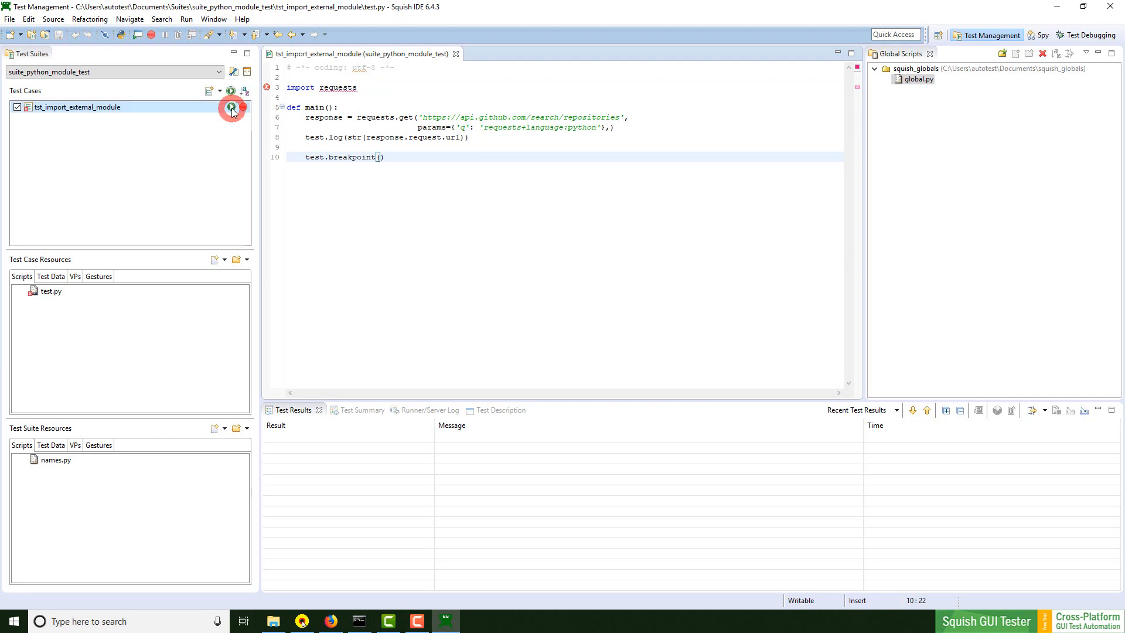
pyautogui.click(231, 108)
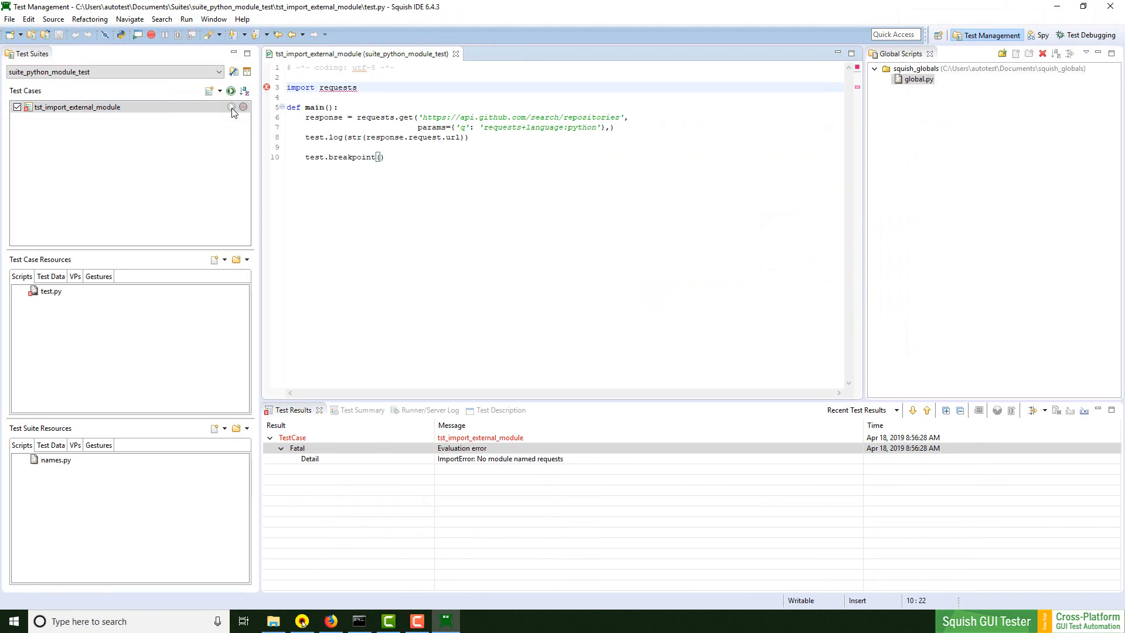
pyautogui.click(286, 86)
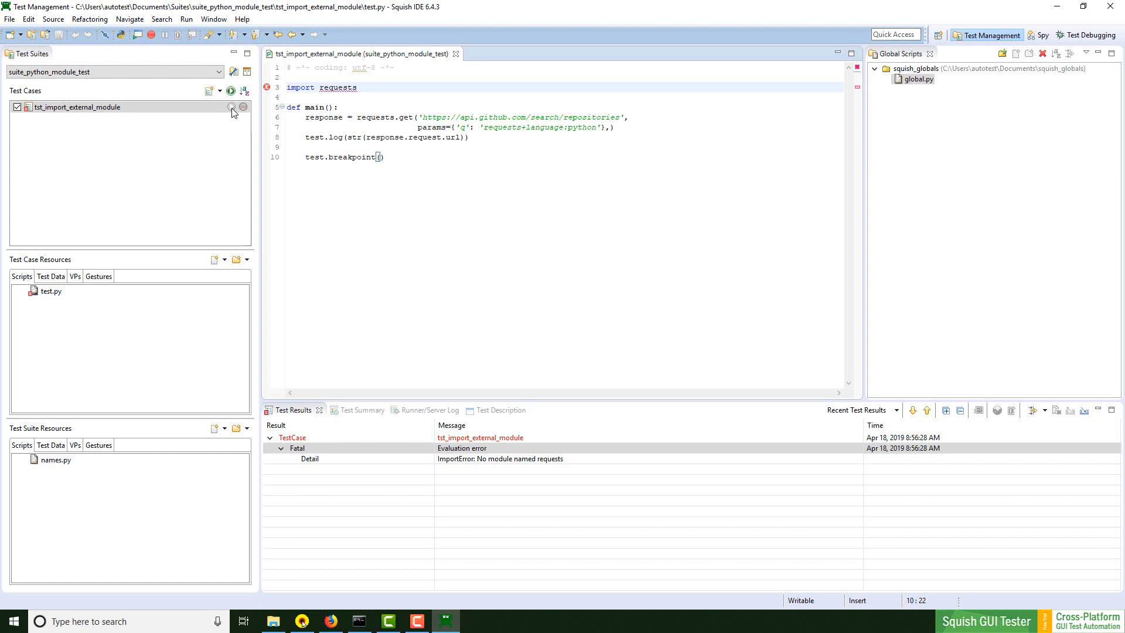
pyautogui.click(329, 621)
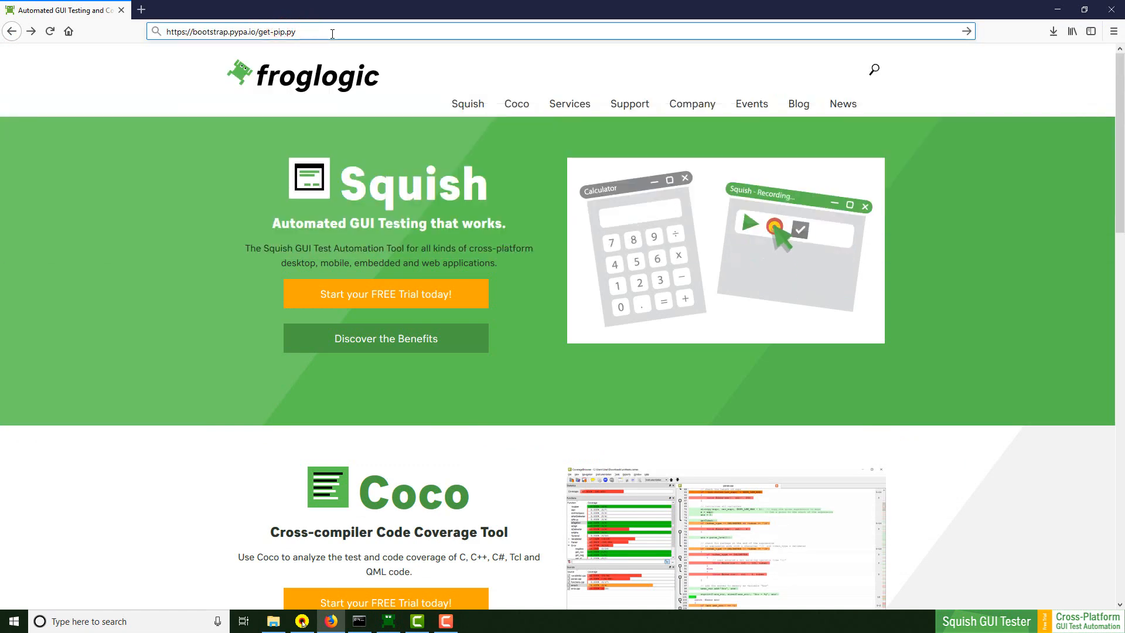
pyautogui.press('Return')
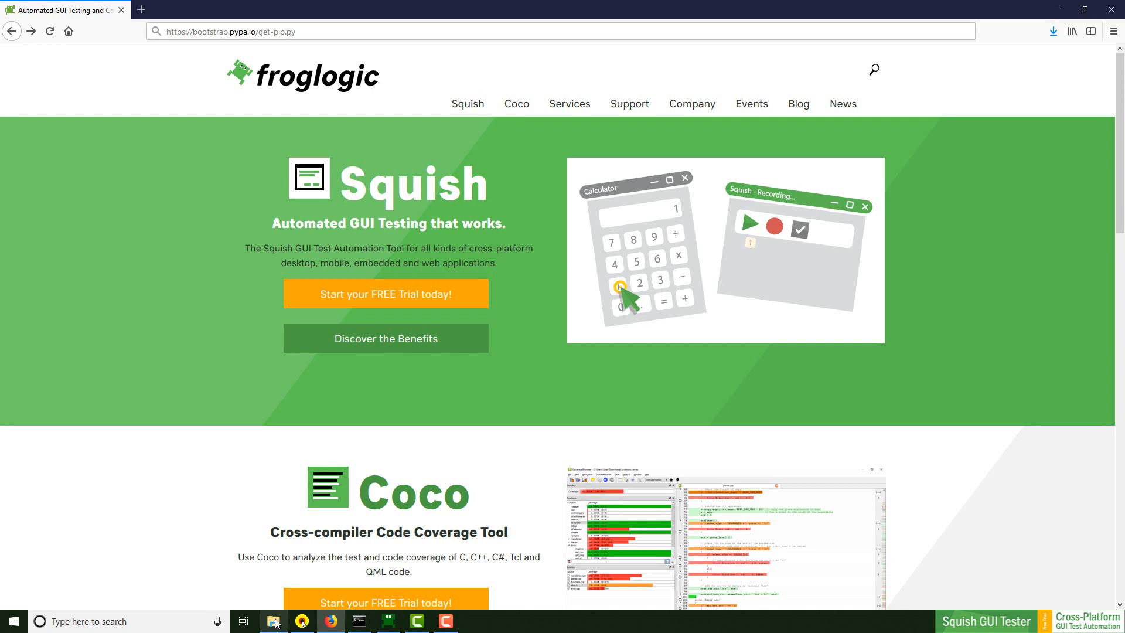
pyautogui.click(273, 621)
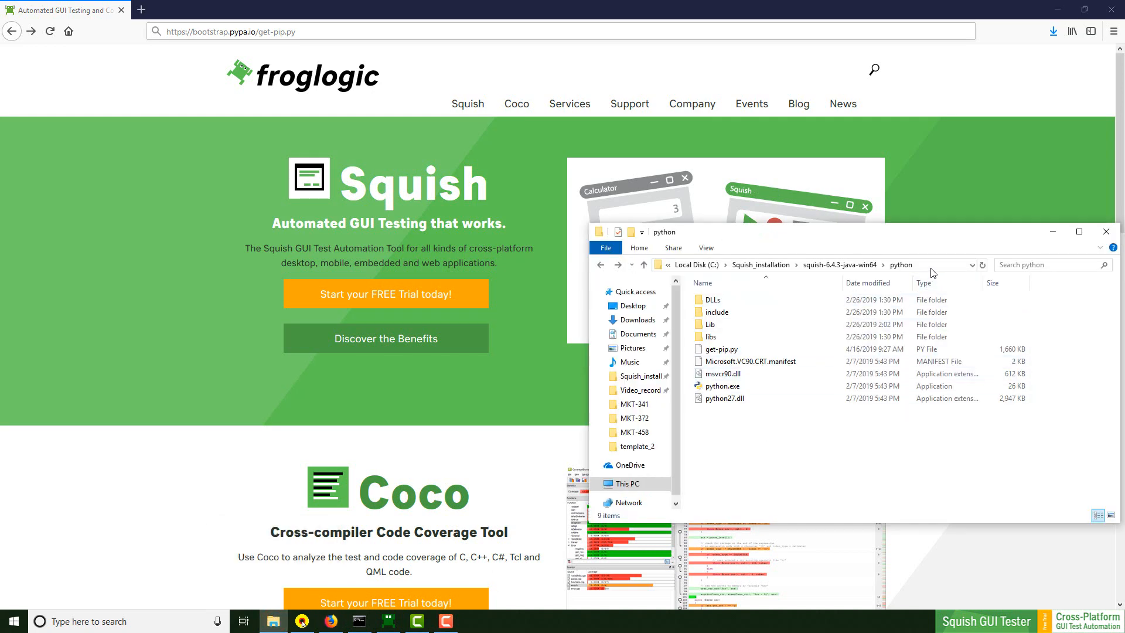
# Step: Show the squish-6.4.3-java-win64\python folder holding get-pip.py beside a Command Prompt
pyautogui.click(789, 264)
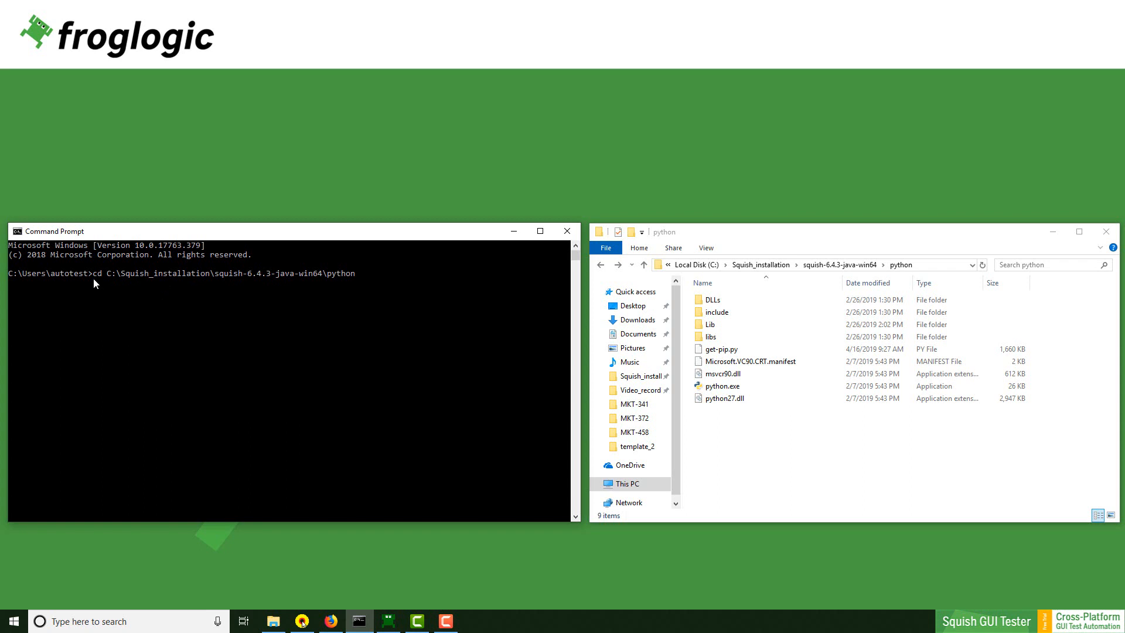
# Step: Run 'python get-pip.py' in Squish's python folder, installing pip 19.0.3, setuptools and wheel
pyautogui.press('Return')
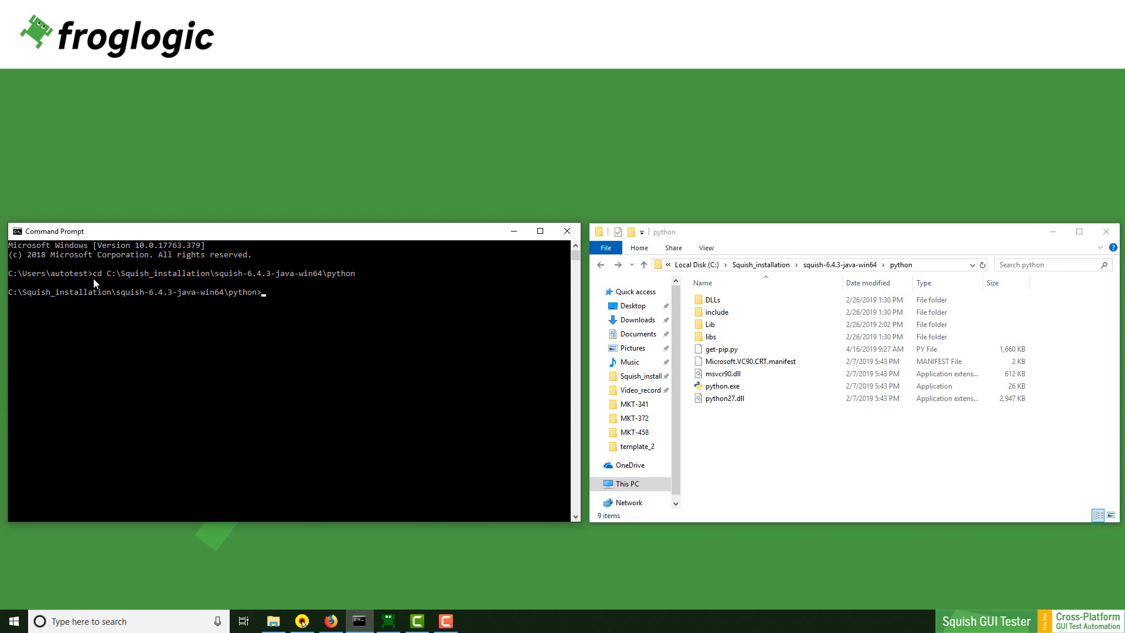
pyautogui.write('python')
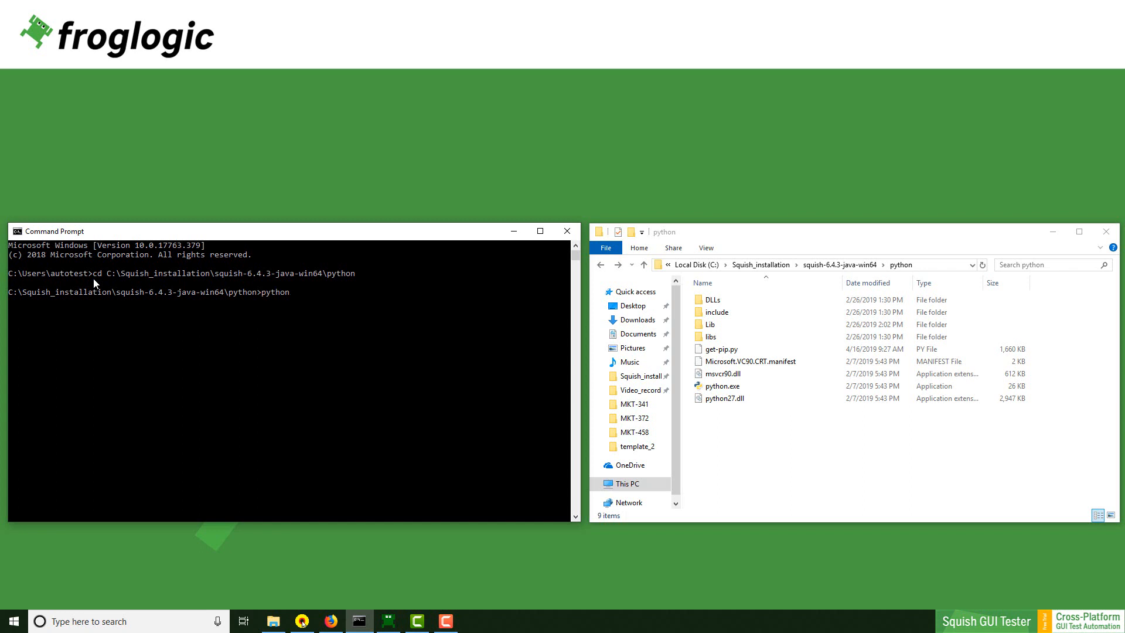
pyautogui.write('get-')
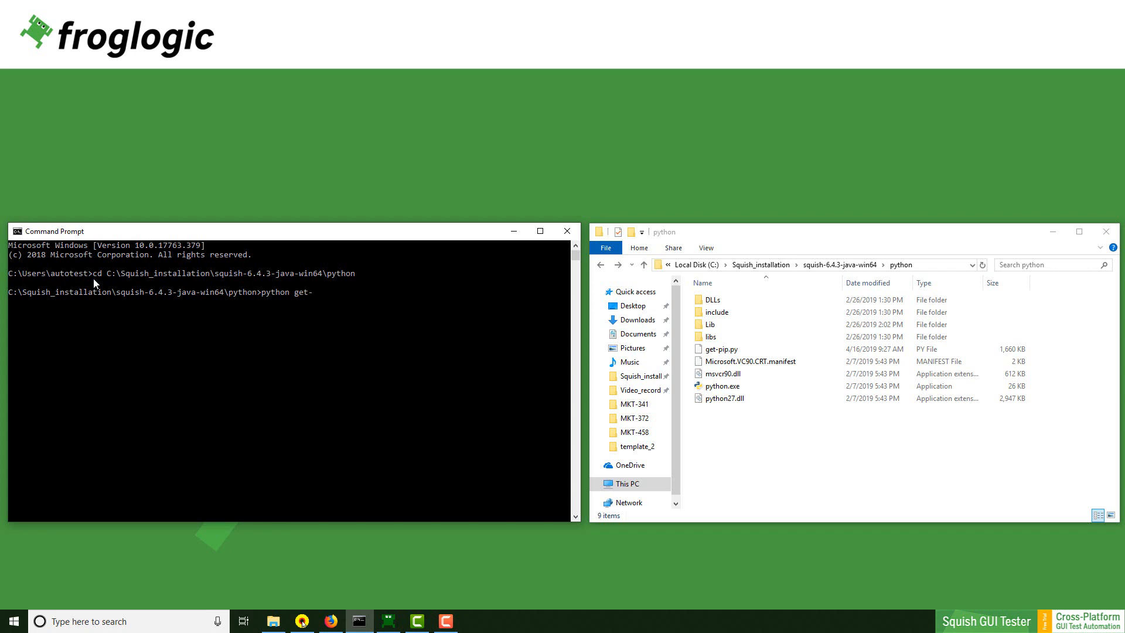
pyautogui.write('pip.py')
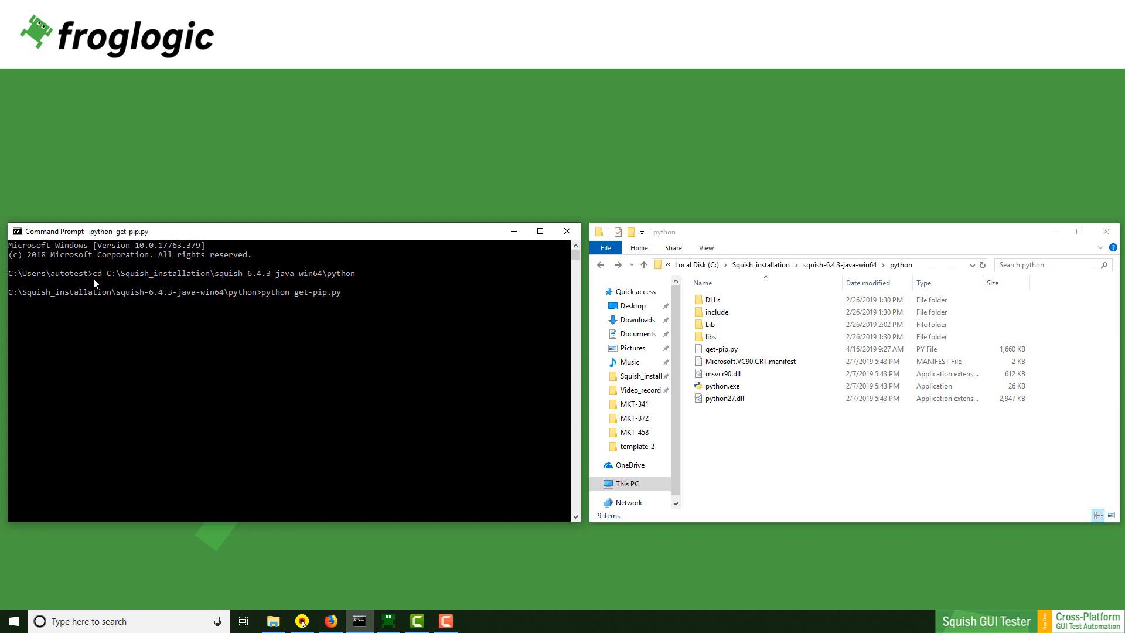
pyautogui.press('Return')
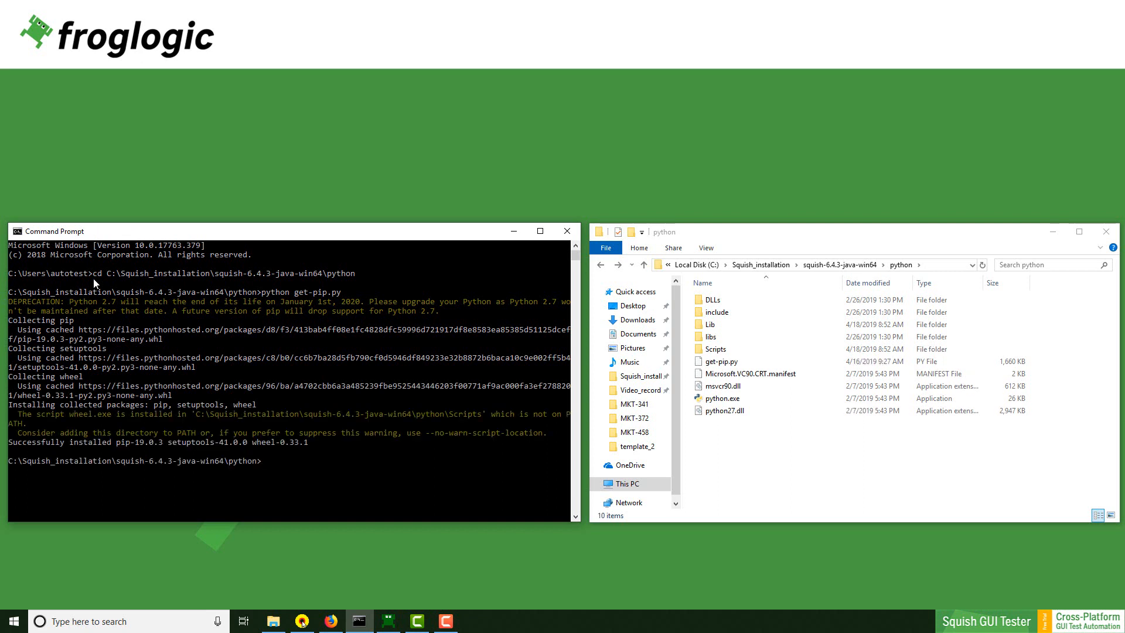
# Step: Open the new Scripts folder and locate pip.exe among easy_install and wheel
pyautogui.click(714, 349)
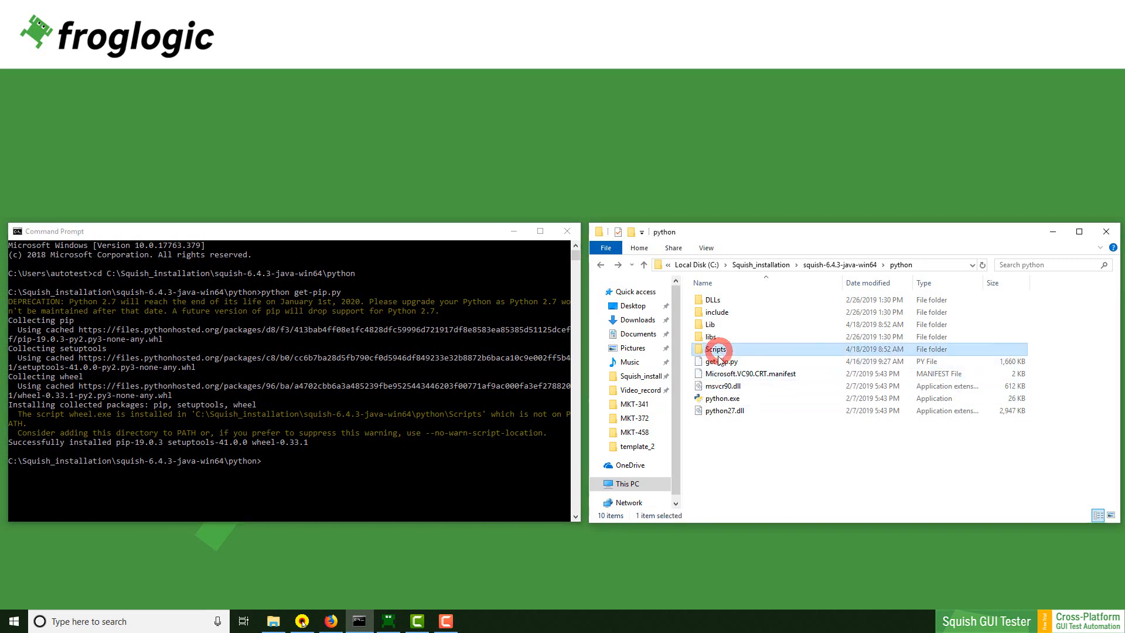
pyautogui.moveTo(728, 443)
pyautogui.write('cd scripts')
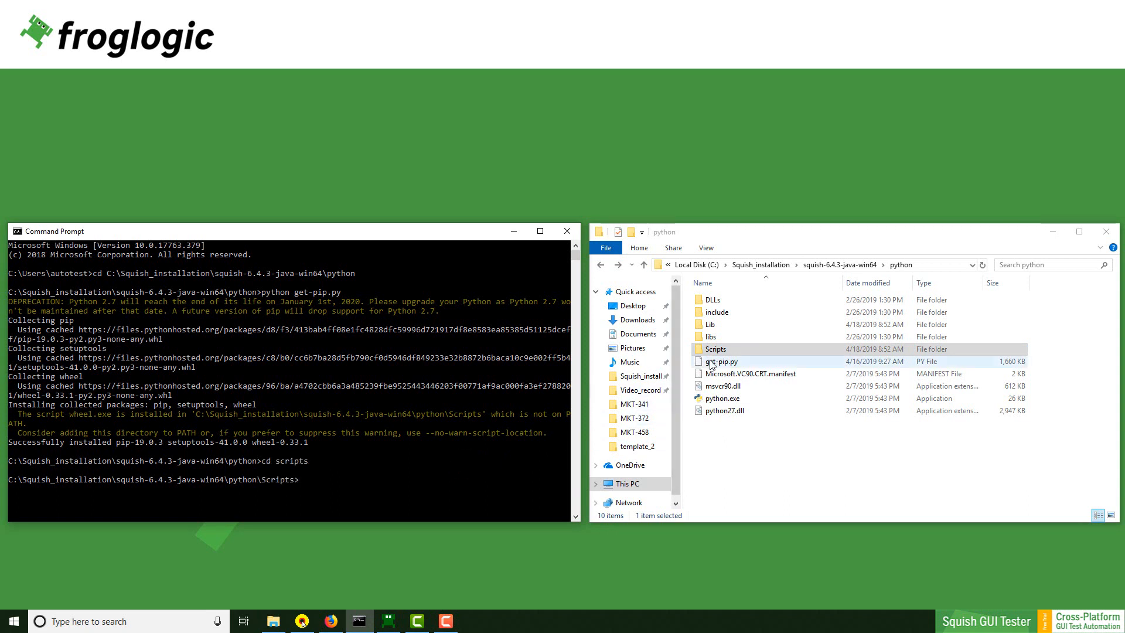
pyautogui.doubleClick(715, 349)
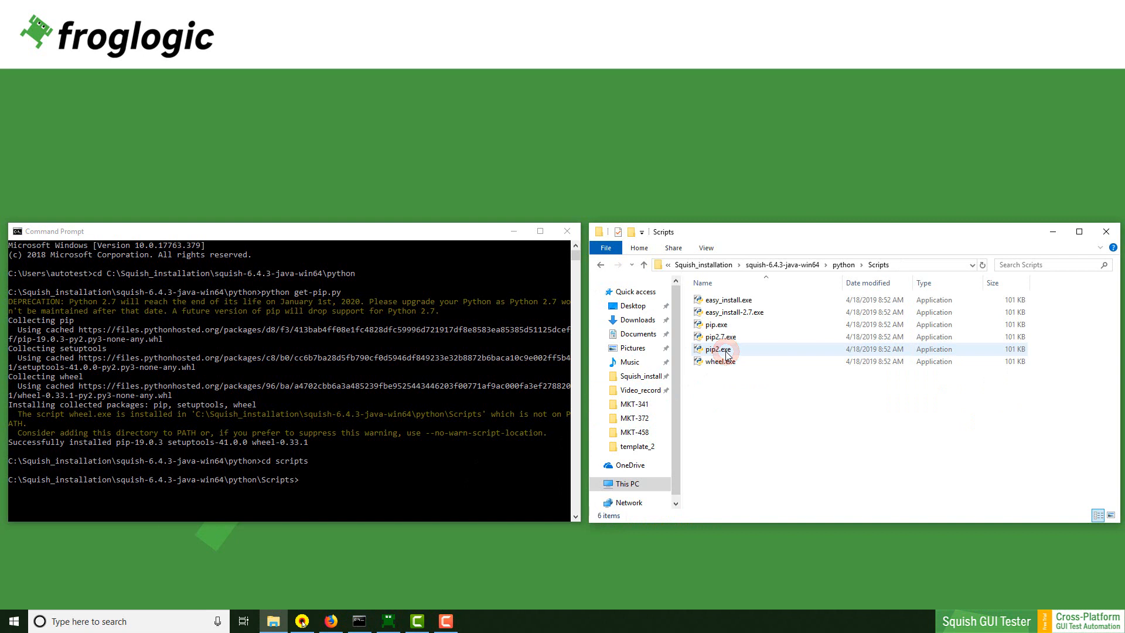
pyautogui.click(714, 324)
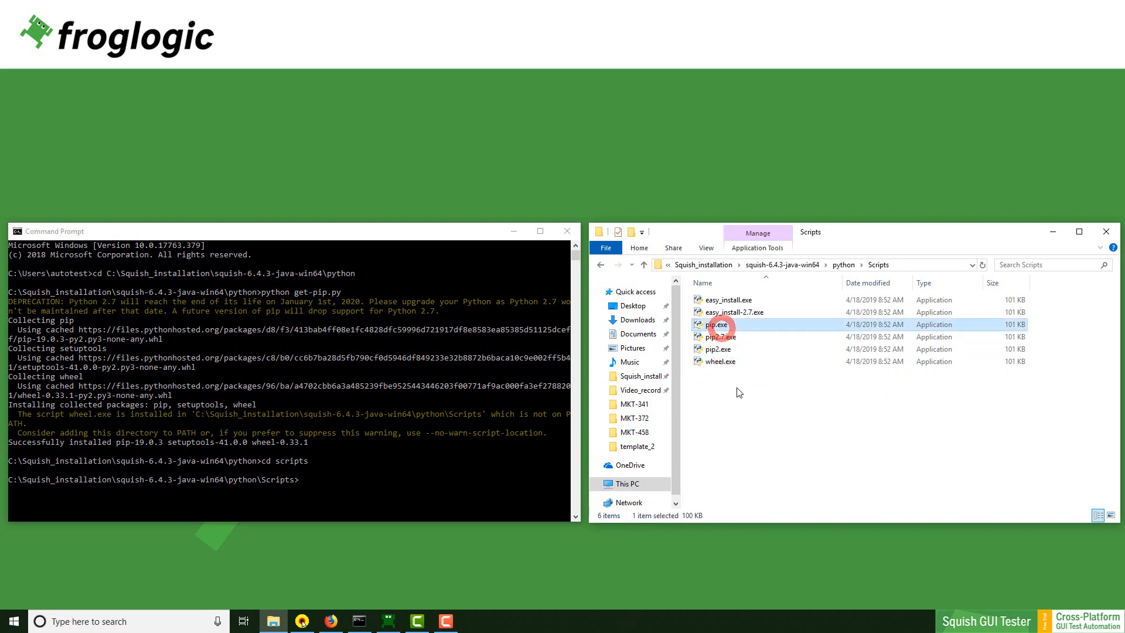
pyautogui.moveTo(745, 450)
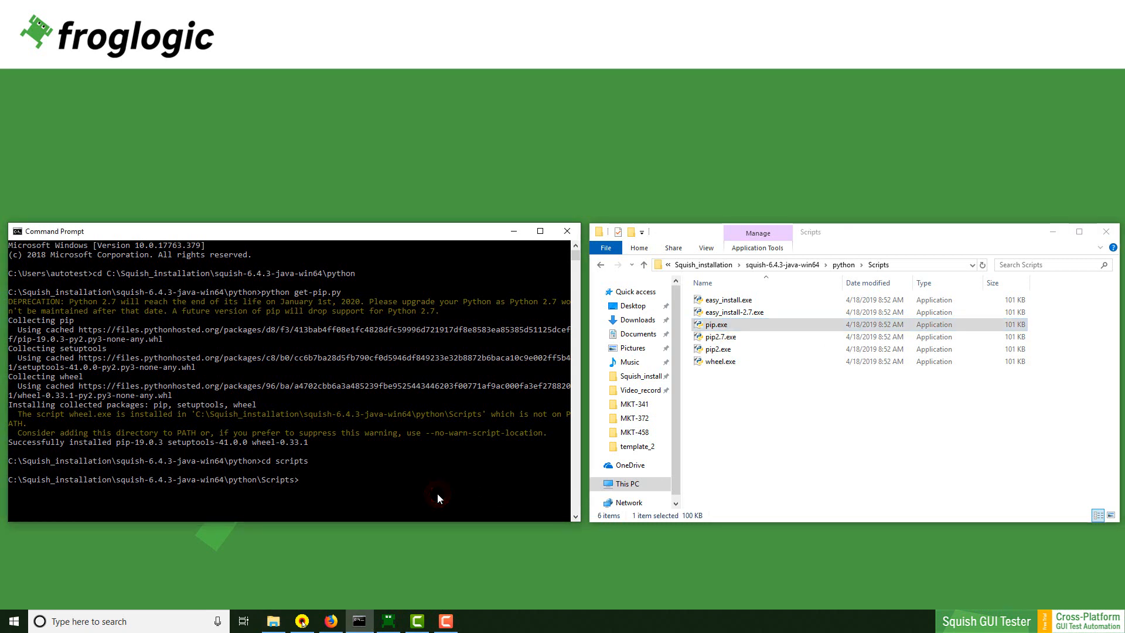
# Step: Run 'pip install requests', installing requests 2.21.0 with certifi, chardet, idna and urllib3
pyautogui.write('pip install request')
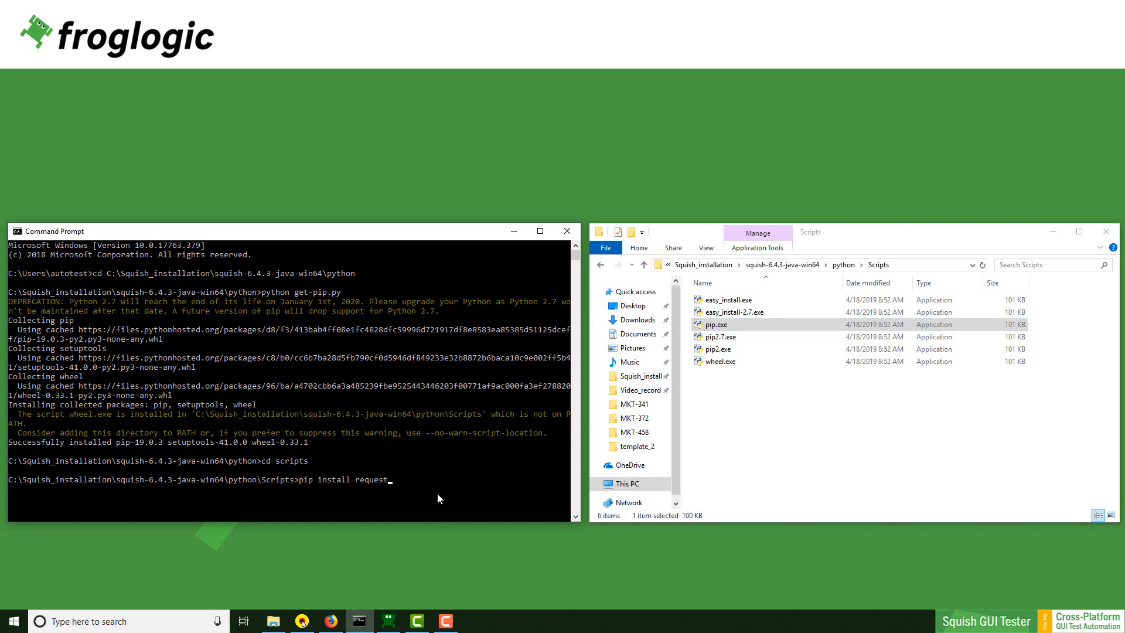
pyautogui.press('Return')
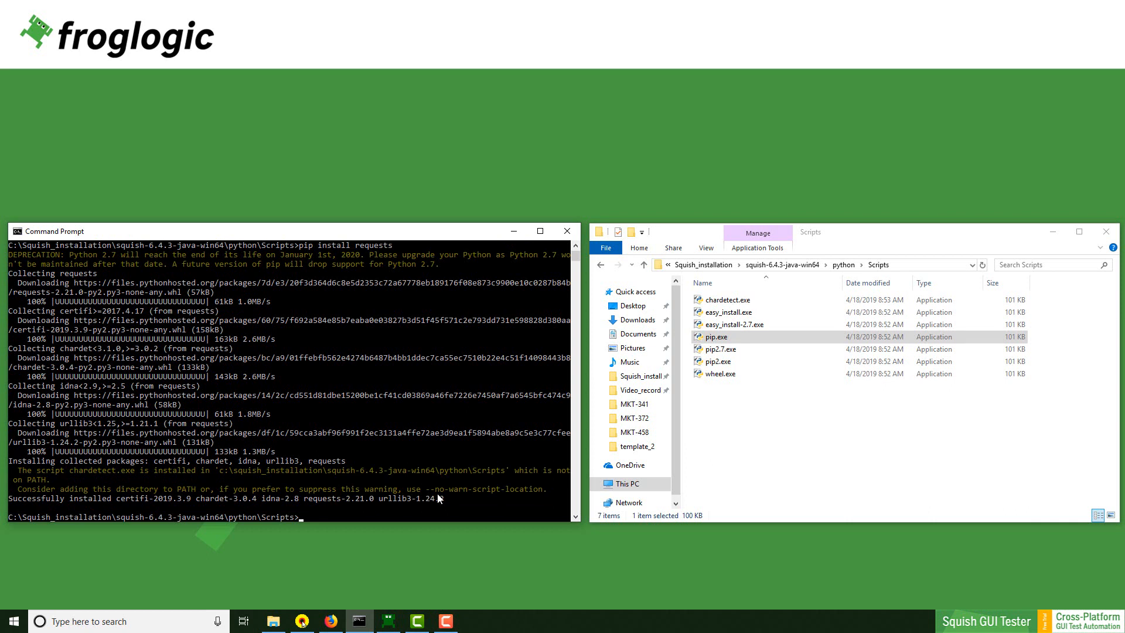
pyautogui.moveTo(385, 621)
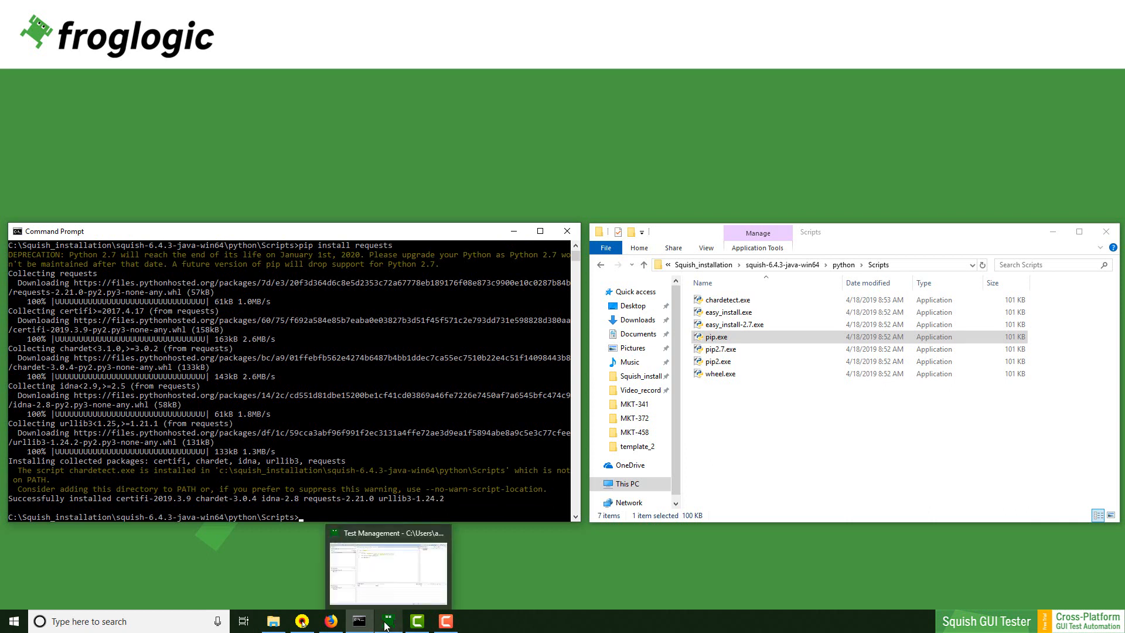
# Step: Back in Squish IDE, close and reopen test.py so the 'import requests' error marker clears
pyautogui.click(387, 567)
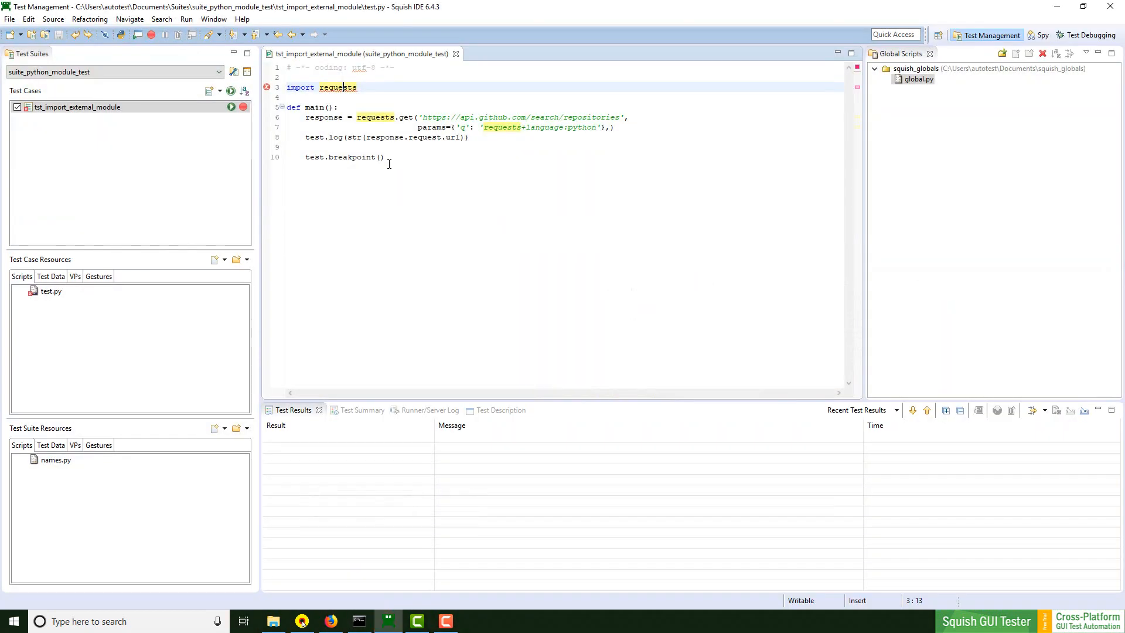
pyautogui.click(455, 54)
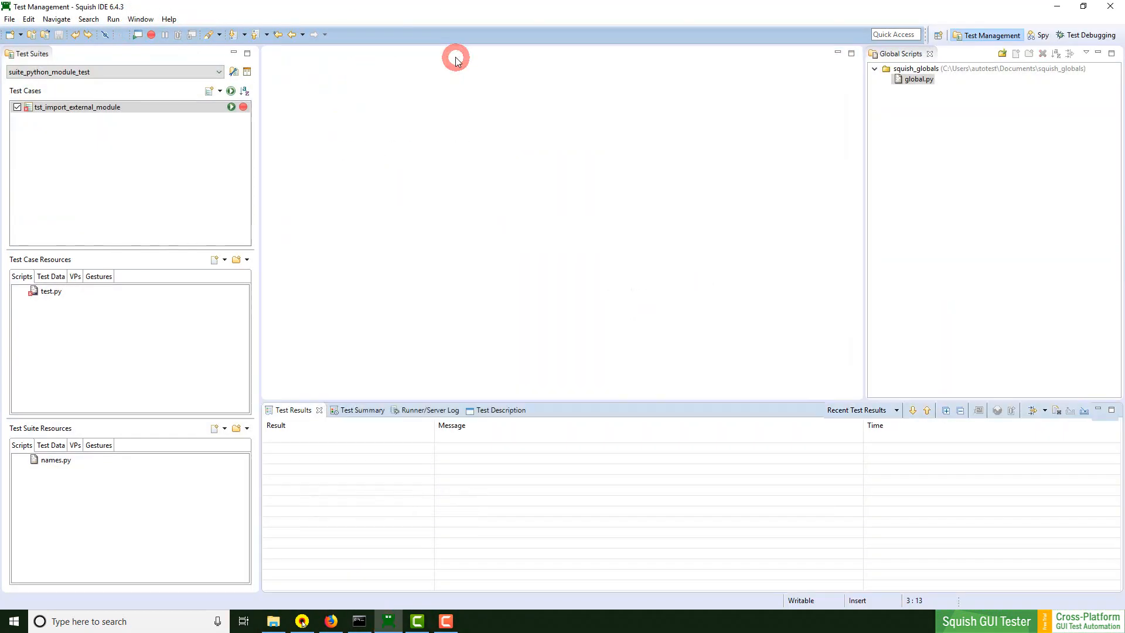
pyautogui.doubleClick(76, 107)
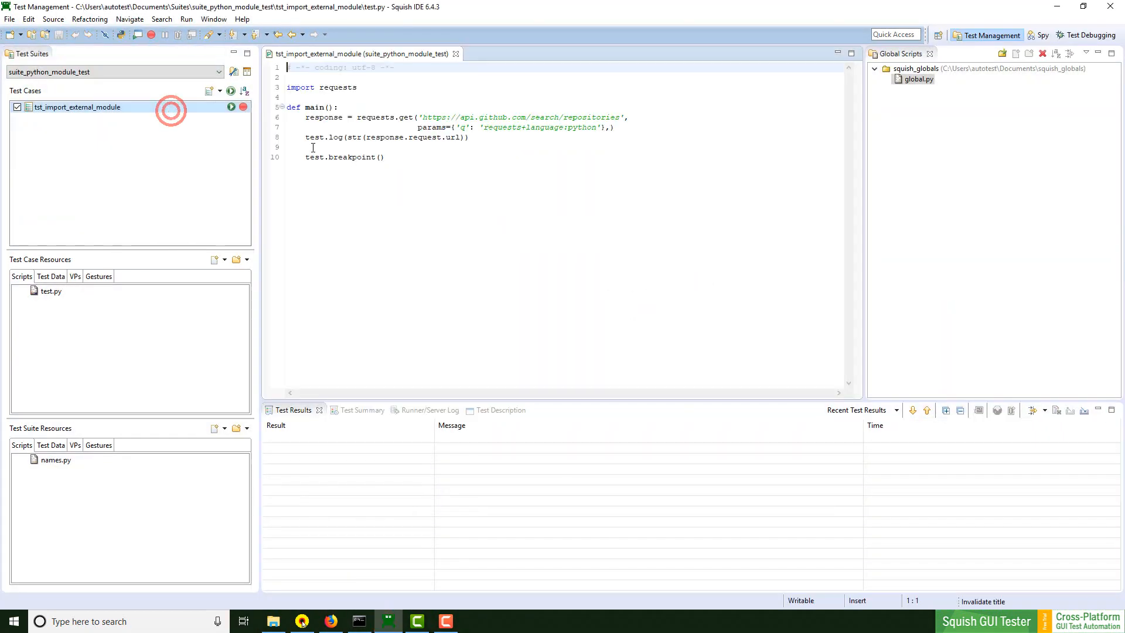
pyautogui.moveTo(337, 87)
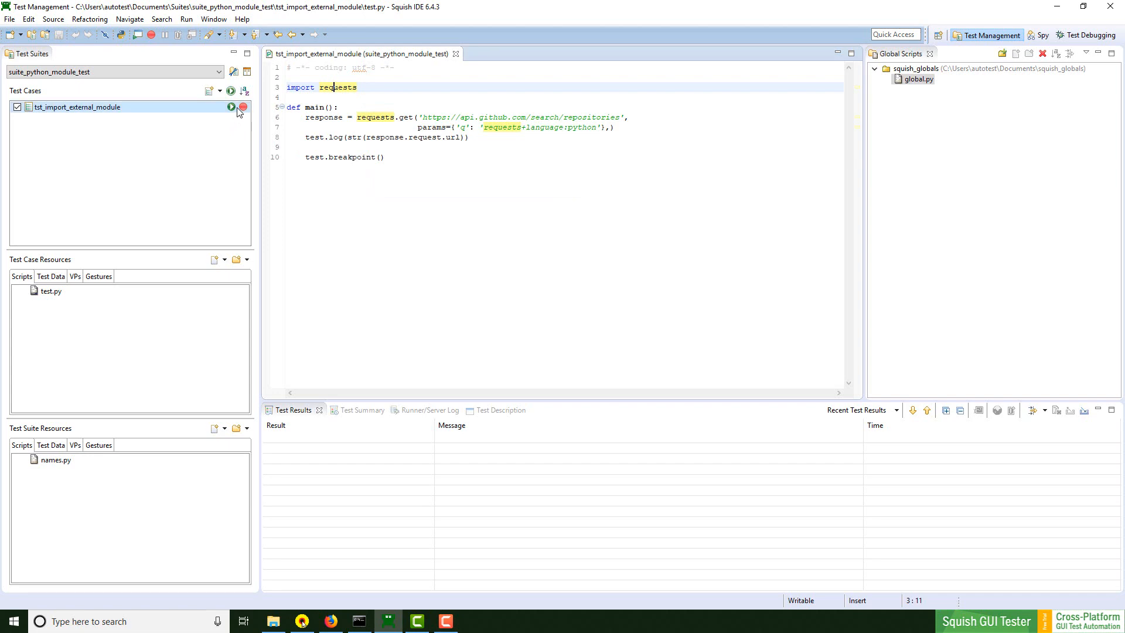
# Step: Rerun the test to the breakpoint, expand response showing ok True and reason OK, then resume
pyautogui.click(231, 107)
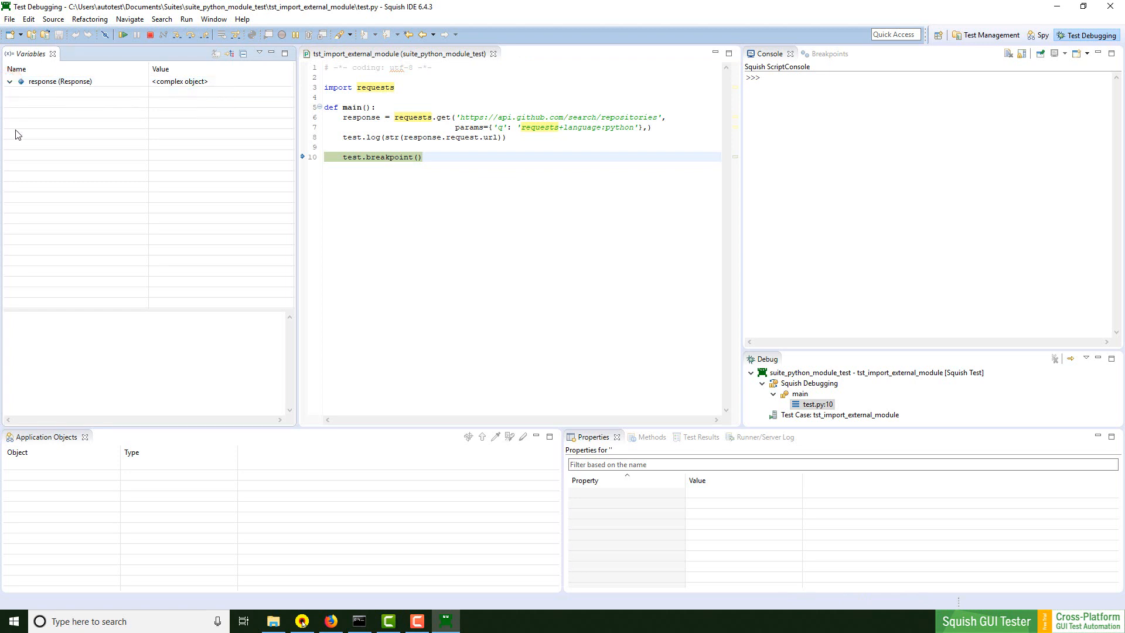
pyautogui.click(11, 81)
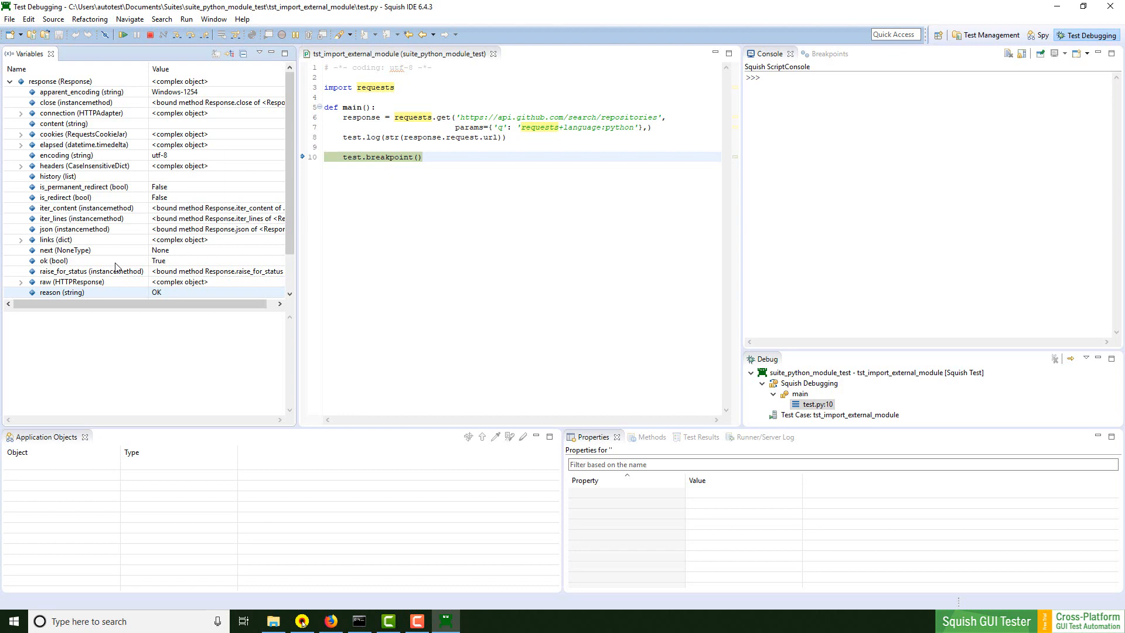
pyautogui.click(990, 34)
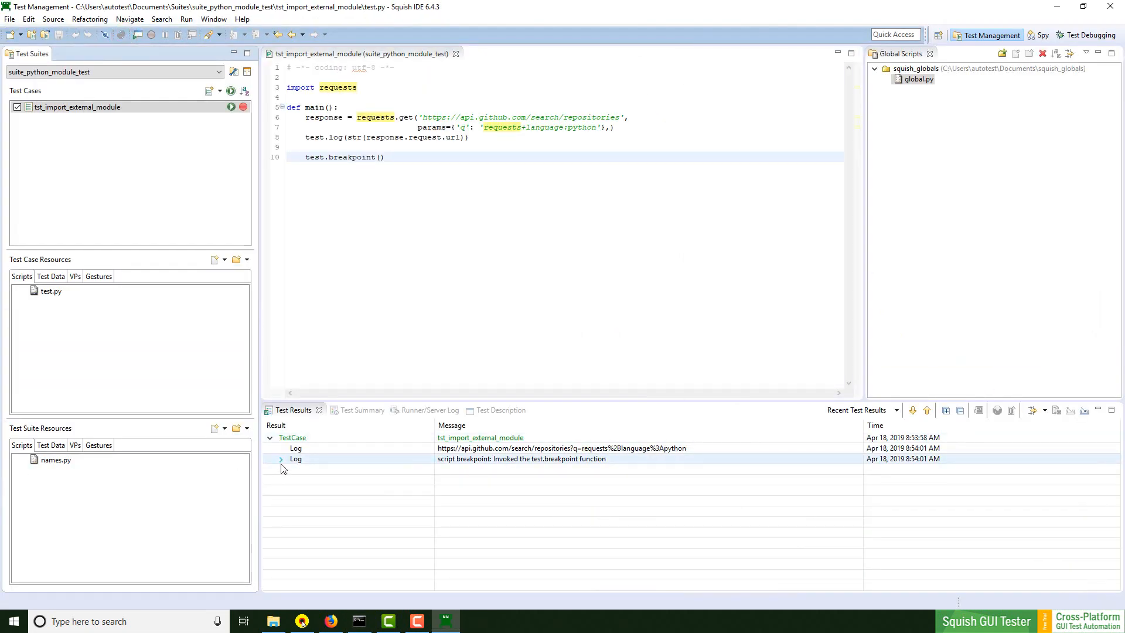
pyautogui.click(280, 460)
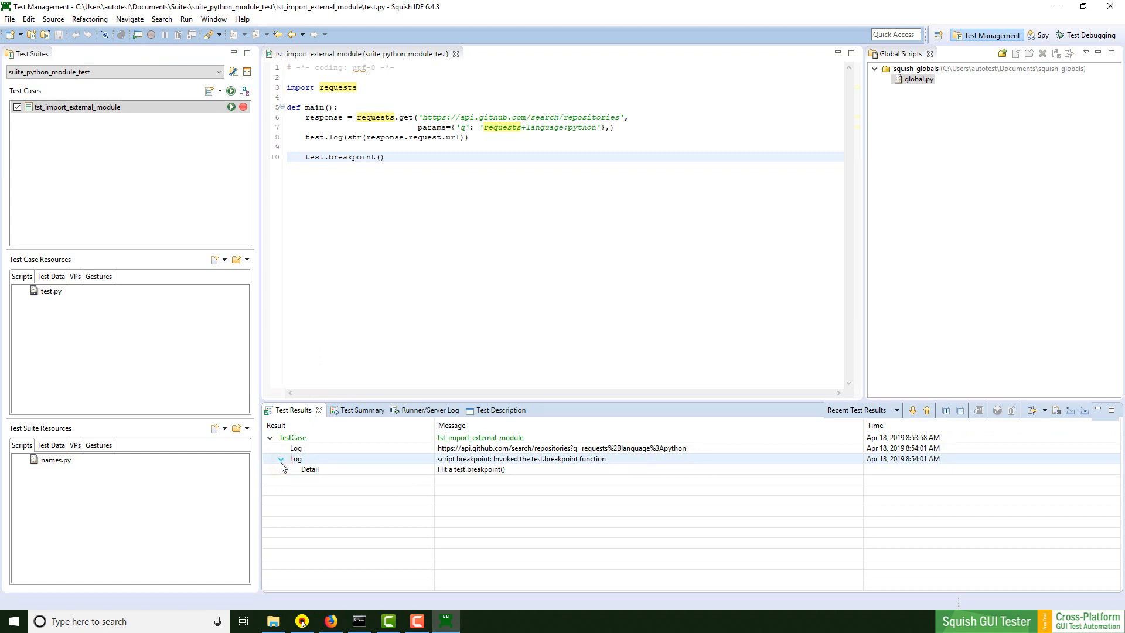
pyautogui.click(282, 459)
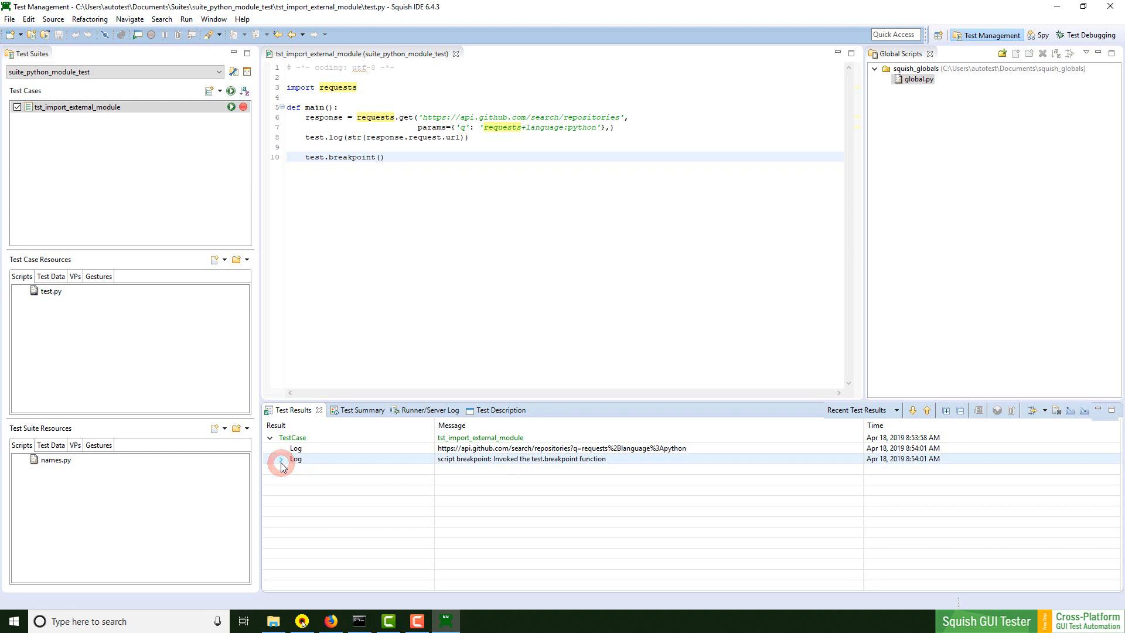